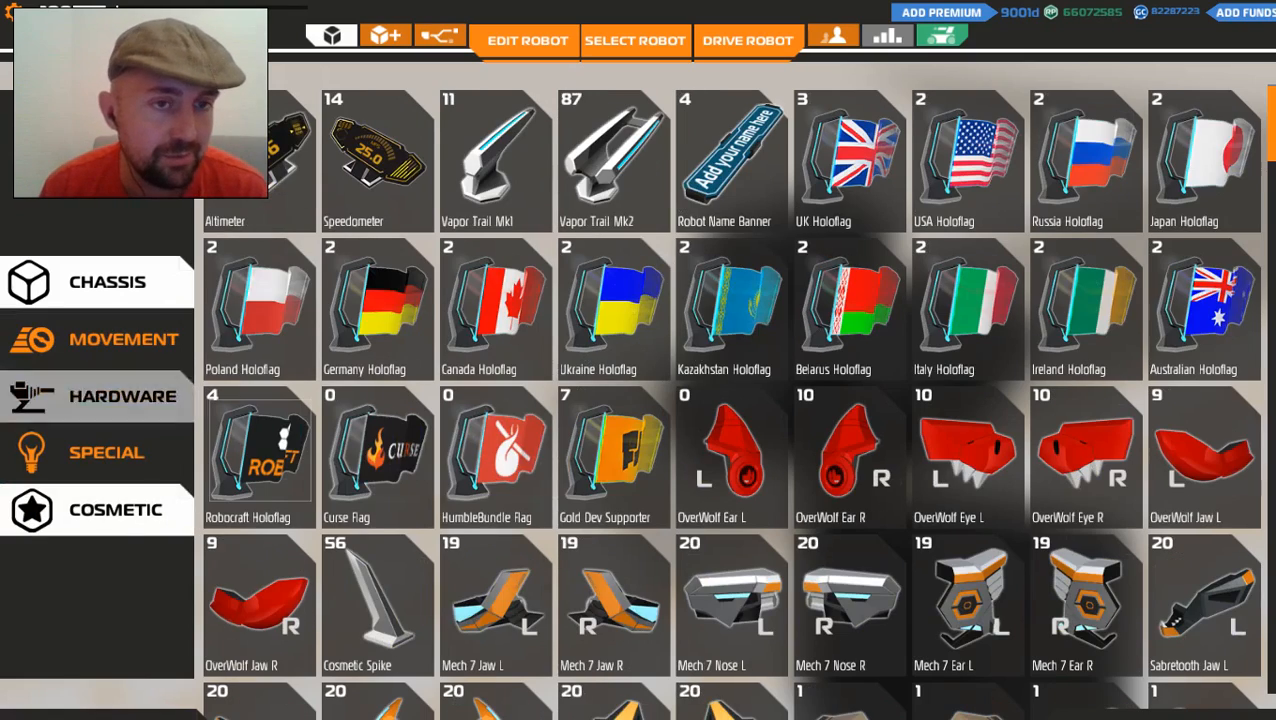
Switch the parts inventory to movement parts, then to chassis blocks
click(123, 338)
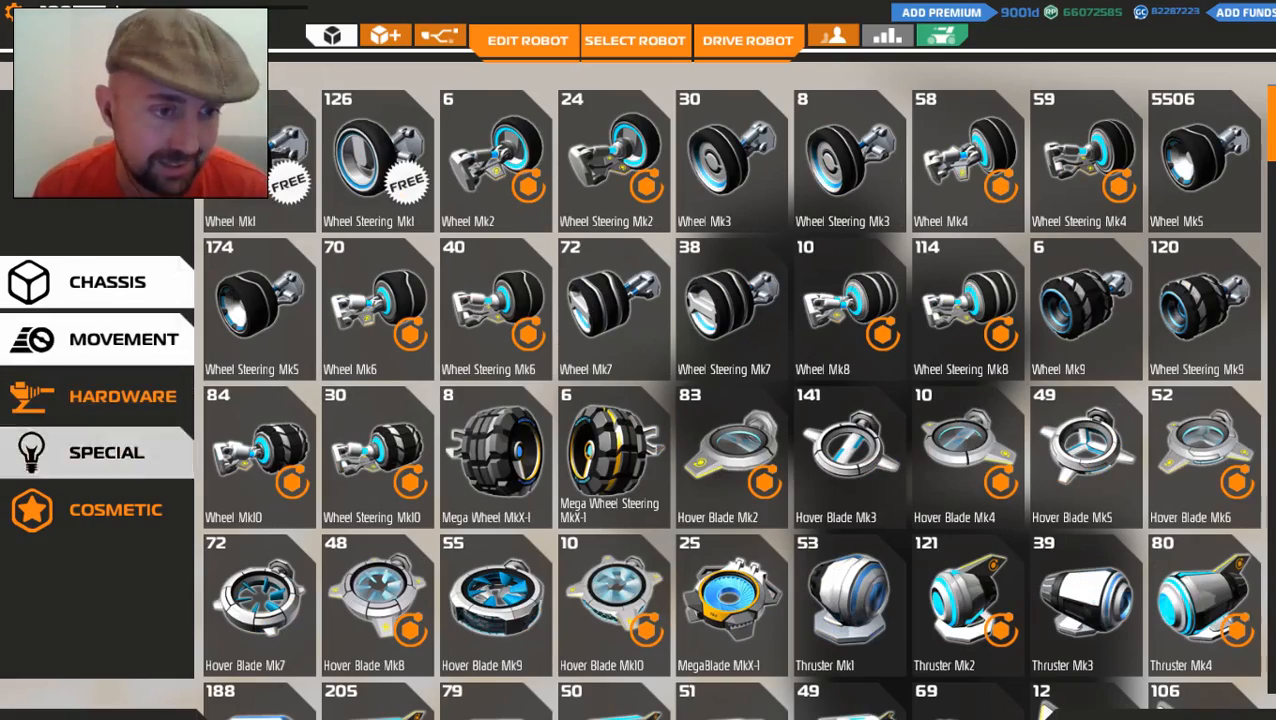
click(526, 40)
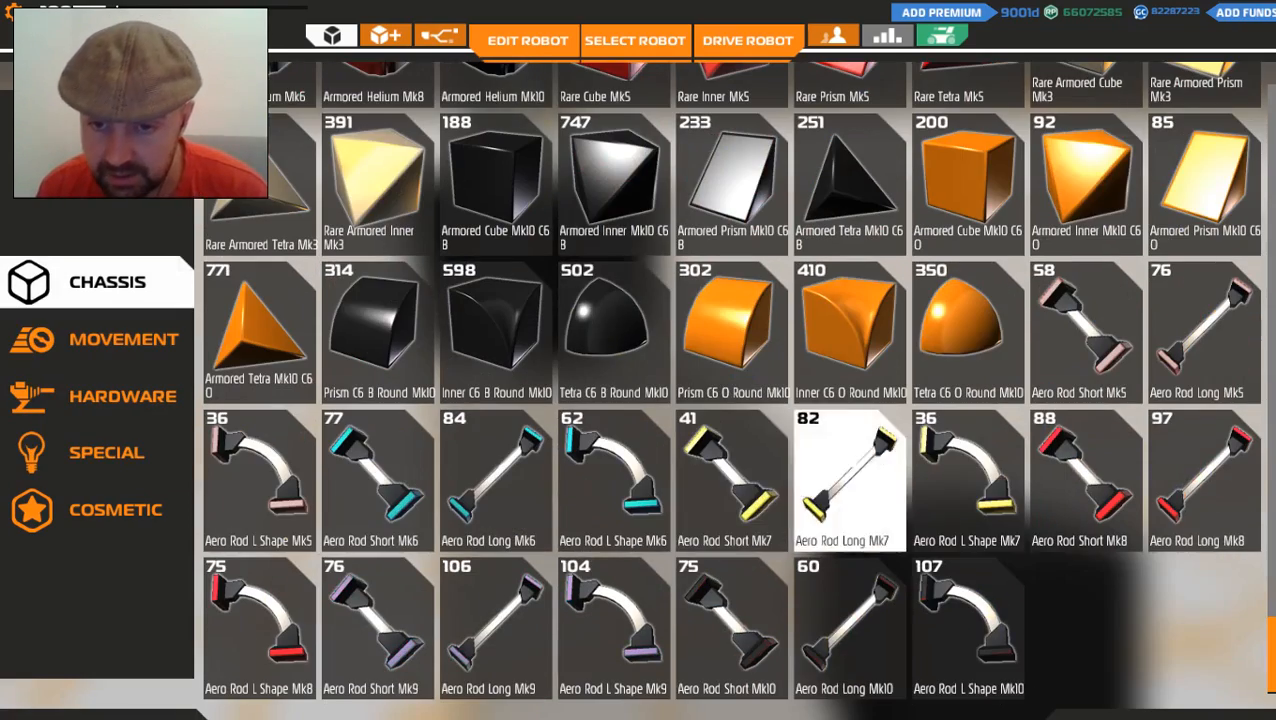
Pick a long aero rod from chassis and the Thruster Mk3 from movement parts
click(527, 40)
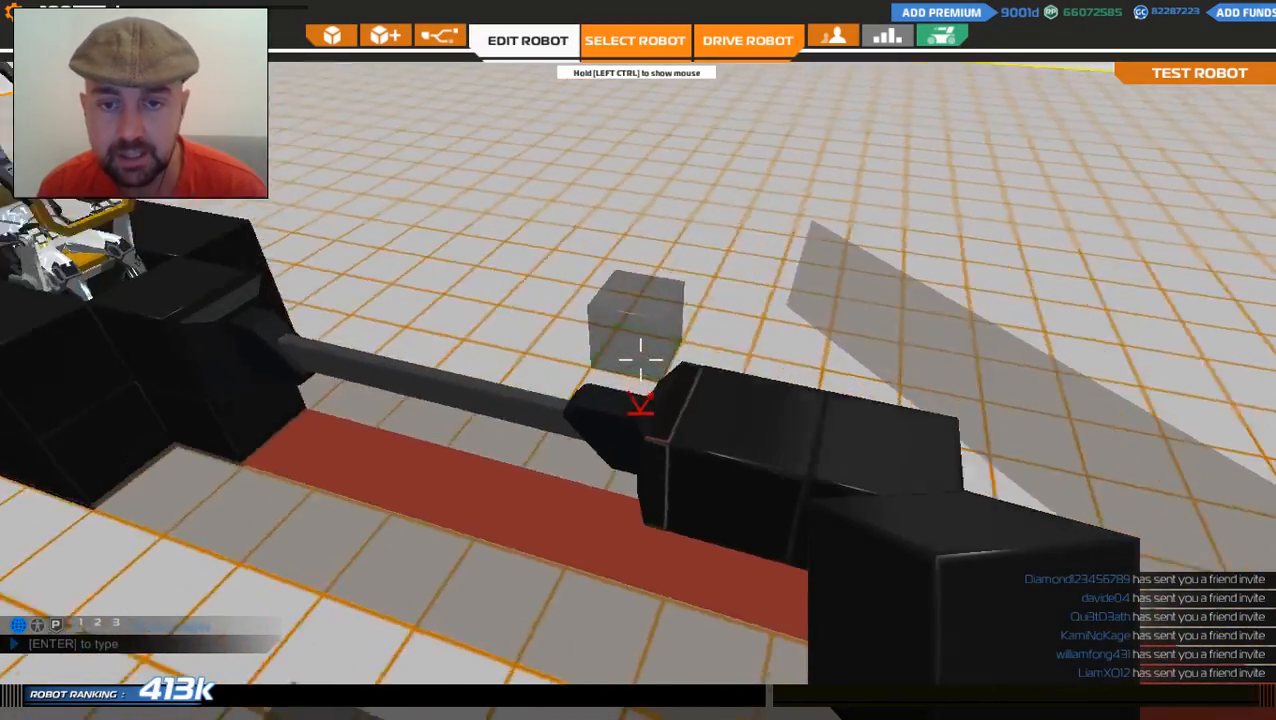
click(331, 35)
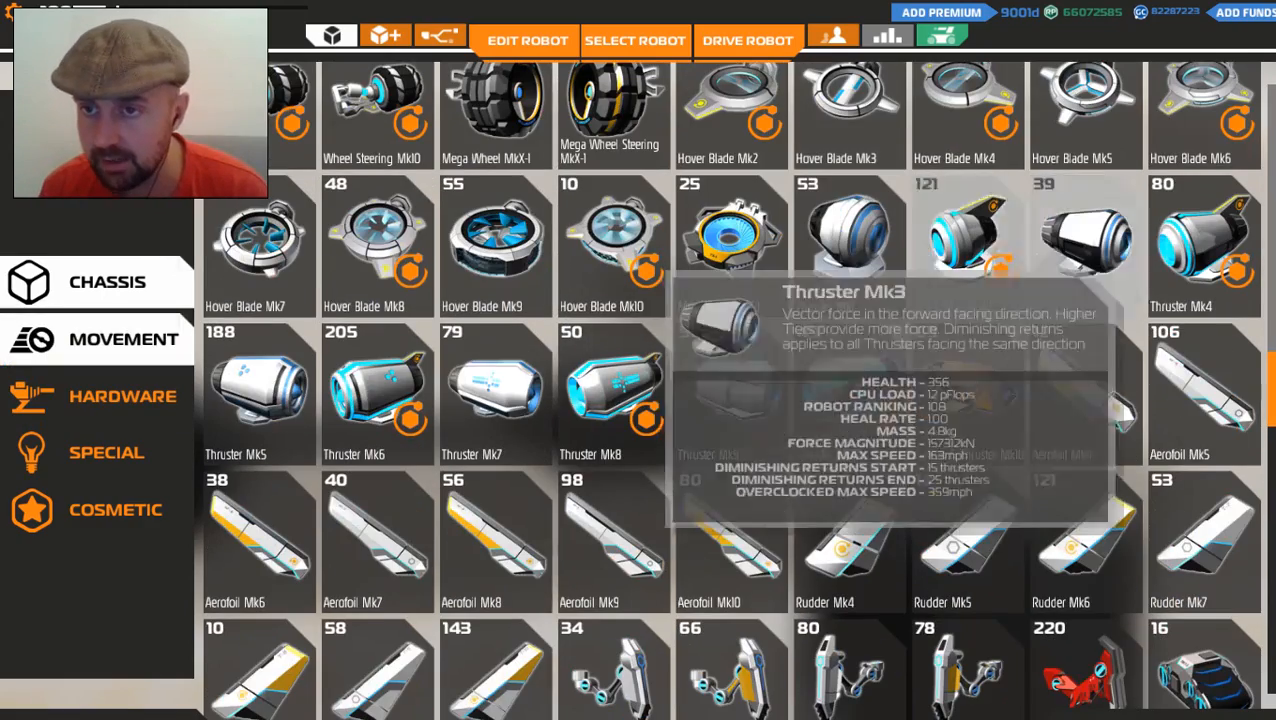
click(527, 40)
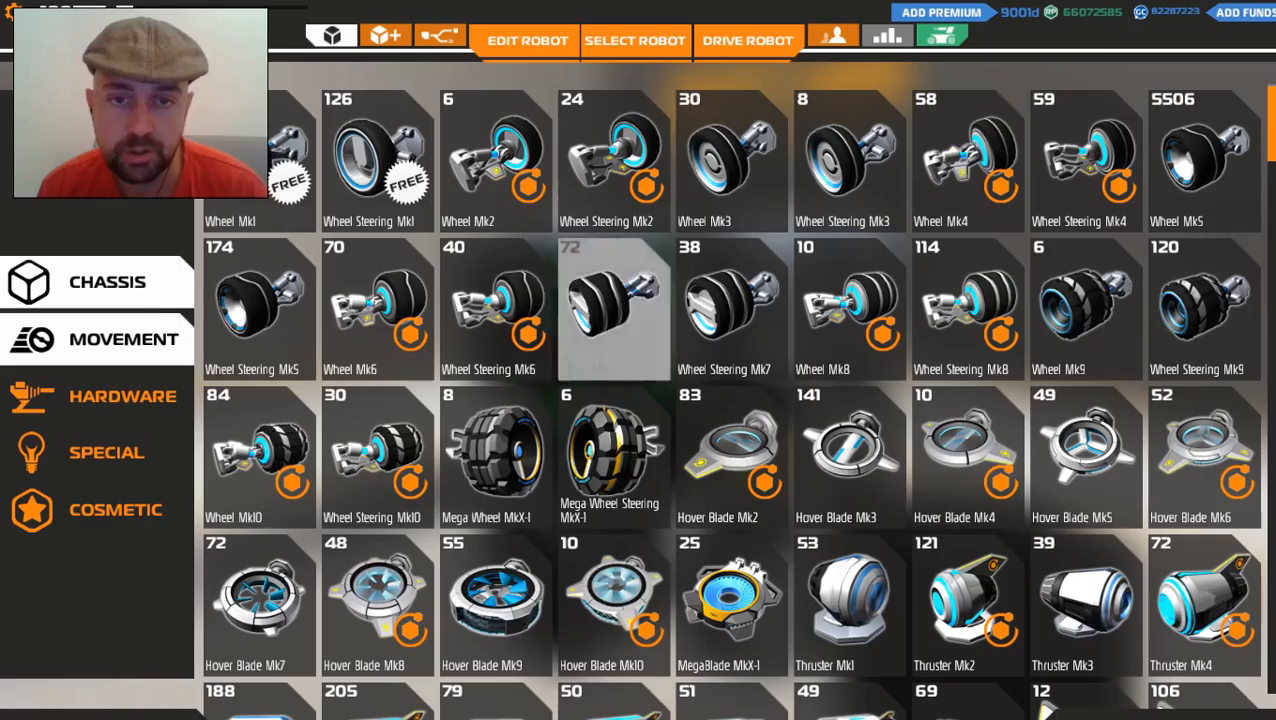
scroll(down, 3)
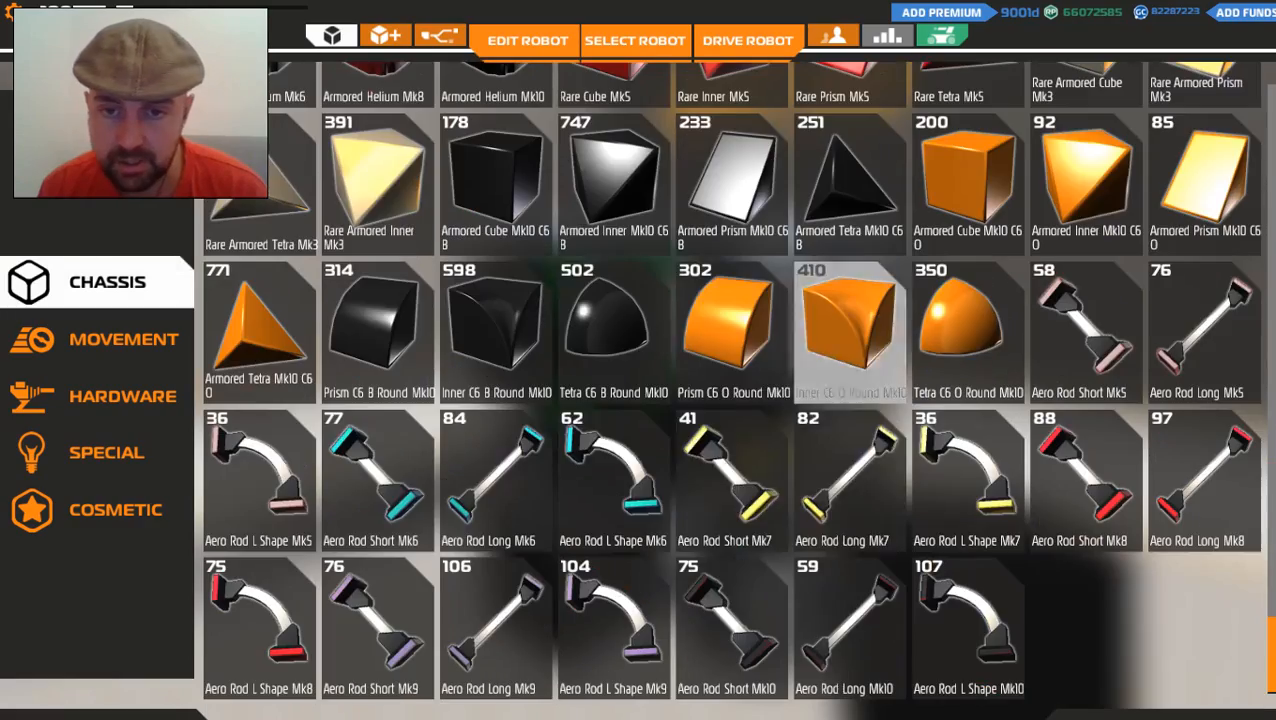
Select the orange Inner C6 O Round Mk10 armour block
click(527, 40)
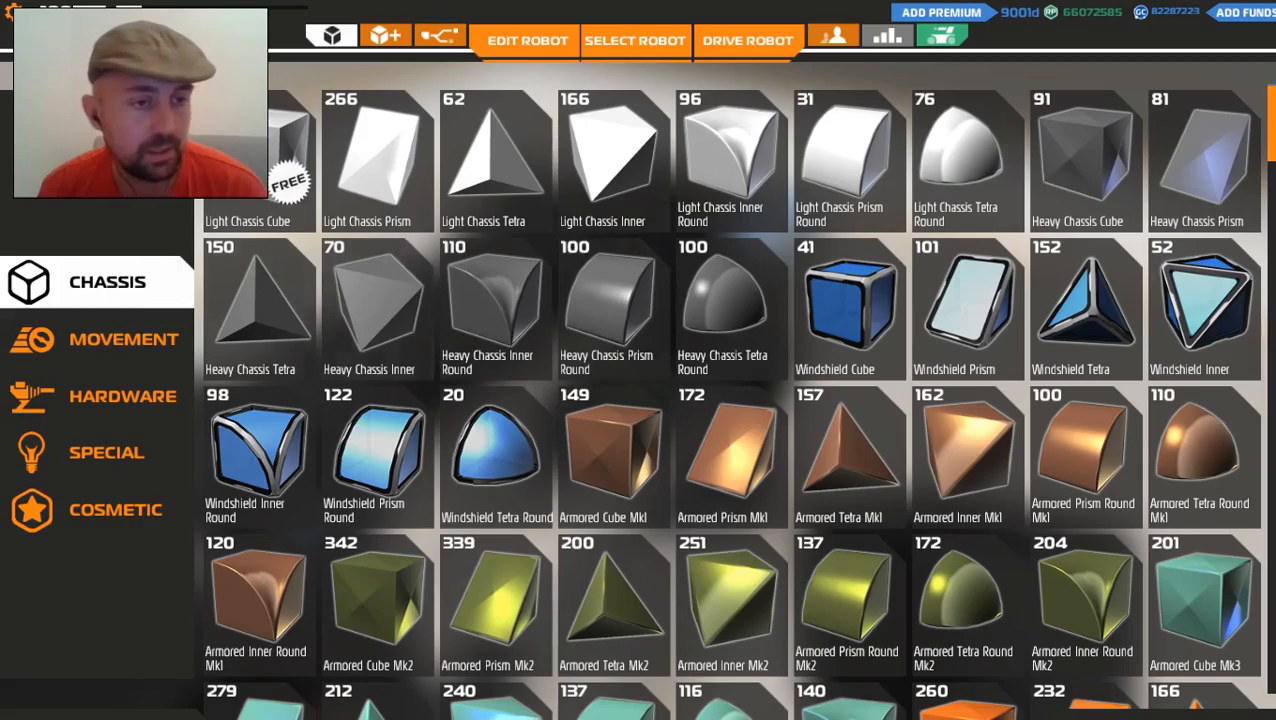
Browse the movement parts down to the thrusters and pick Thruster Mk10
click(123, 339)
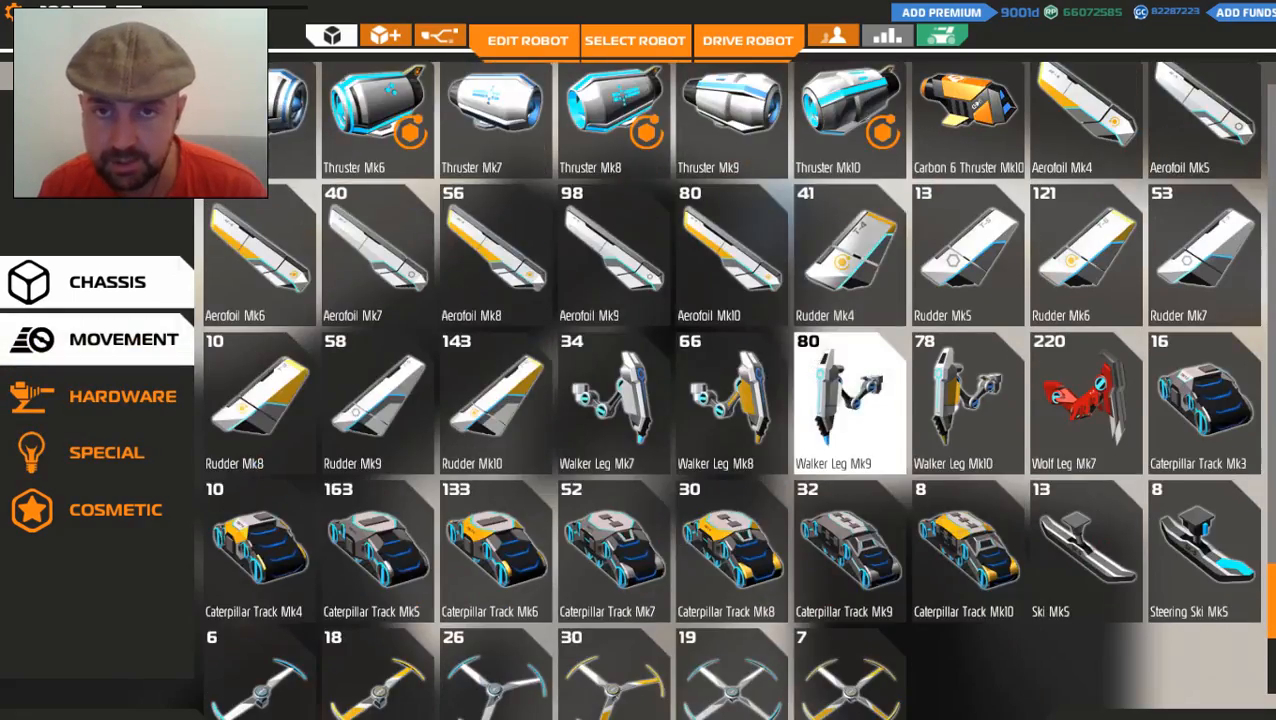
click(527, 40)
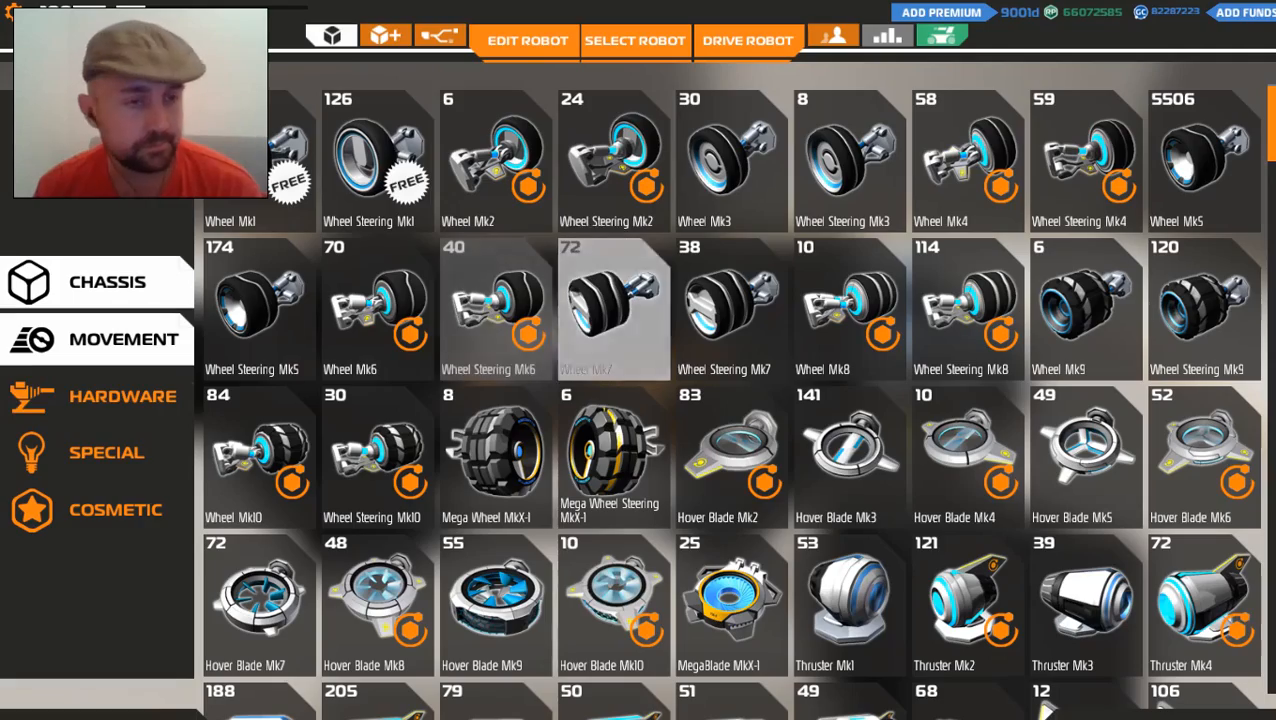
scroll(down, 3)
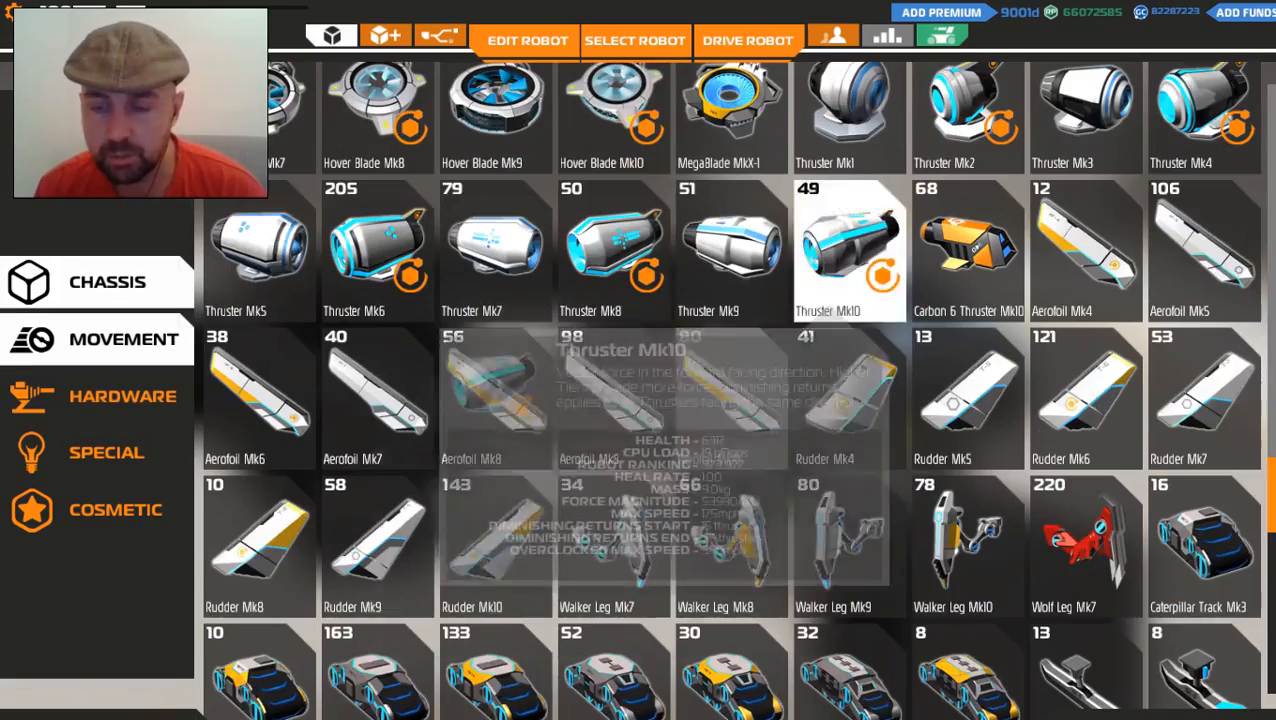
click(748, 41)
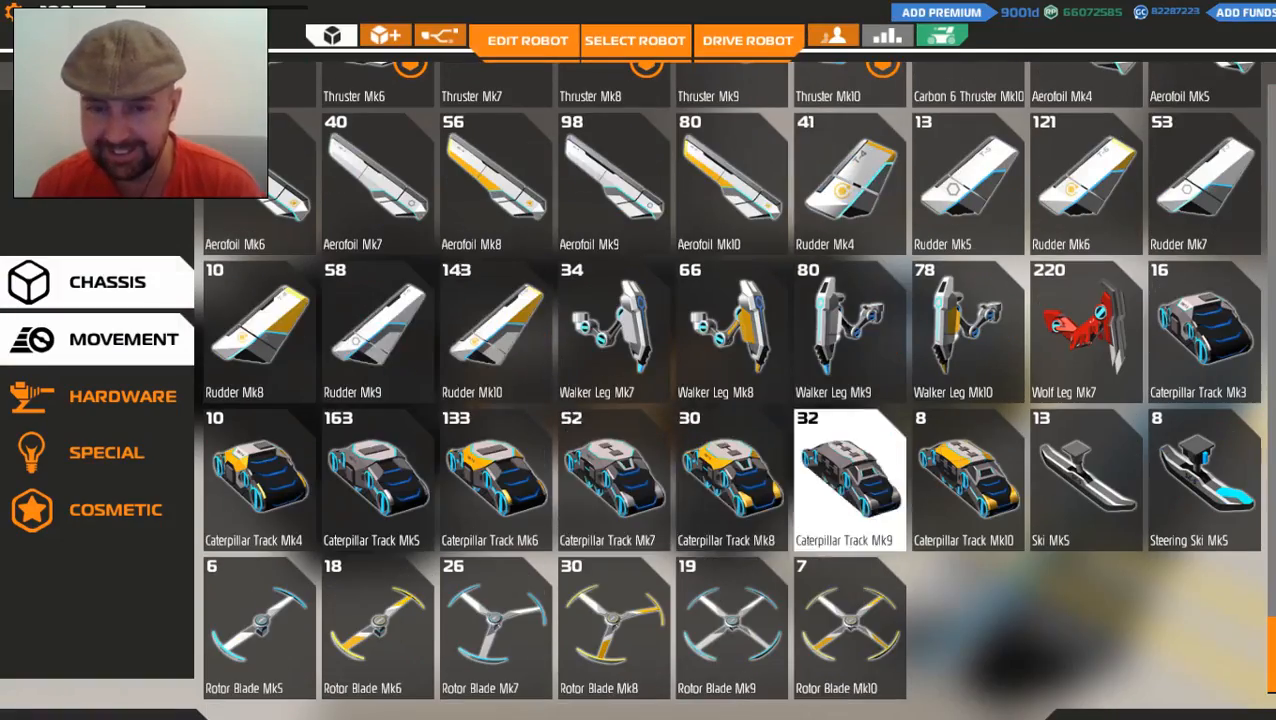
Select an Aerofoil wing from the movement parts inventory
click(527, 41)
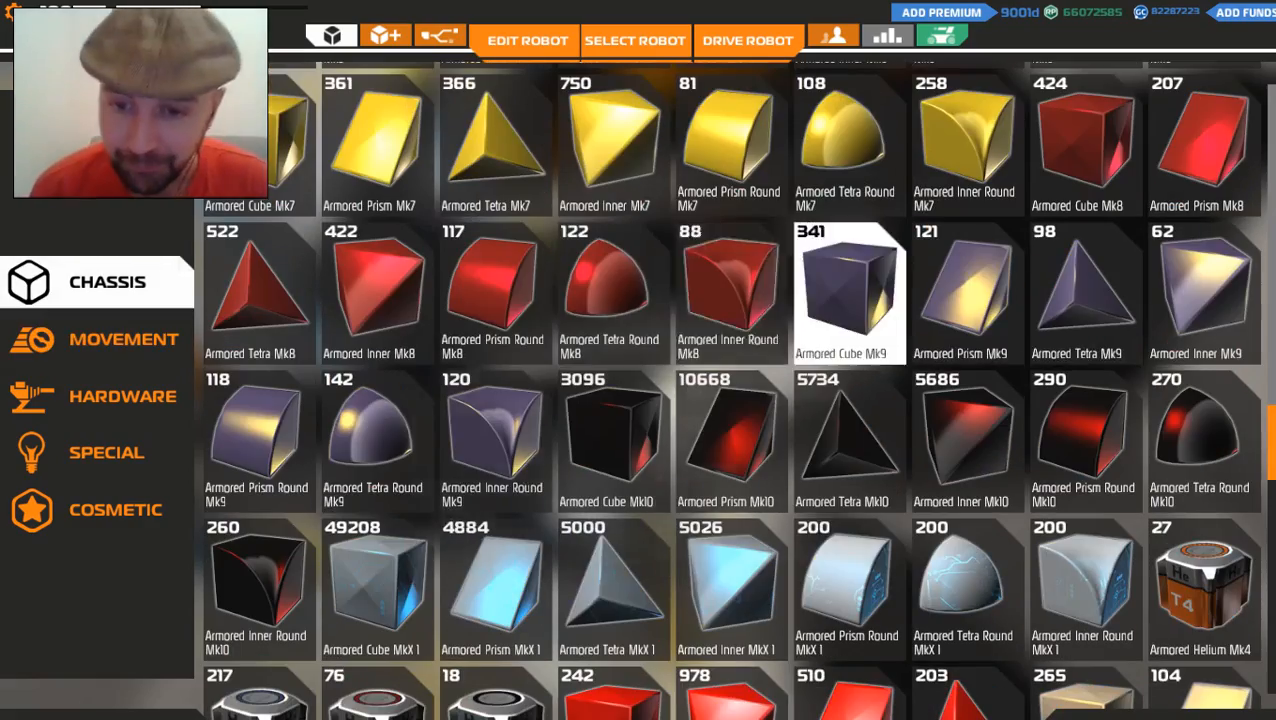
Switch to movement parts for wings and rudders, then back to chassis blocks
click(527, 40)
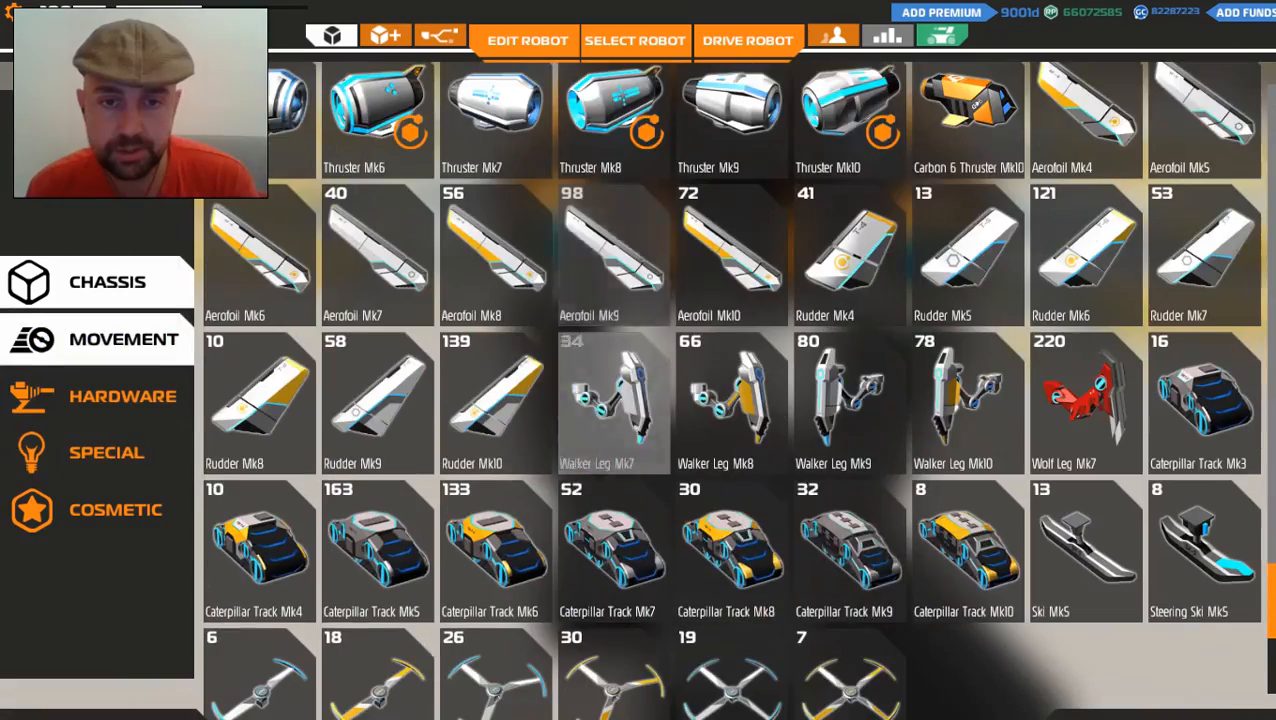
click(122, 396)
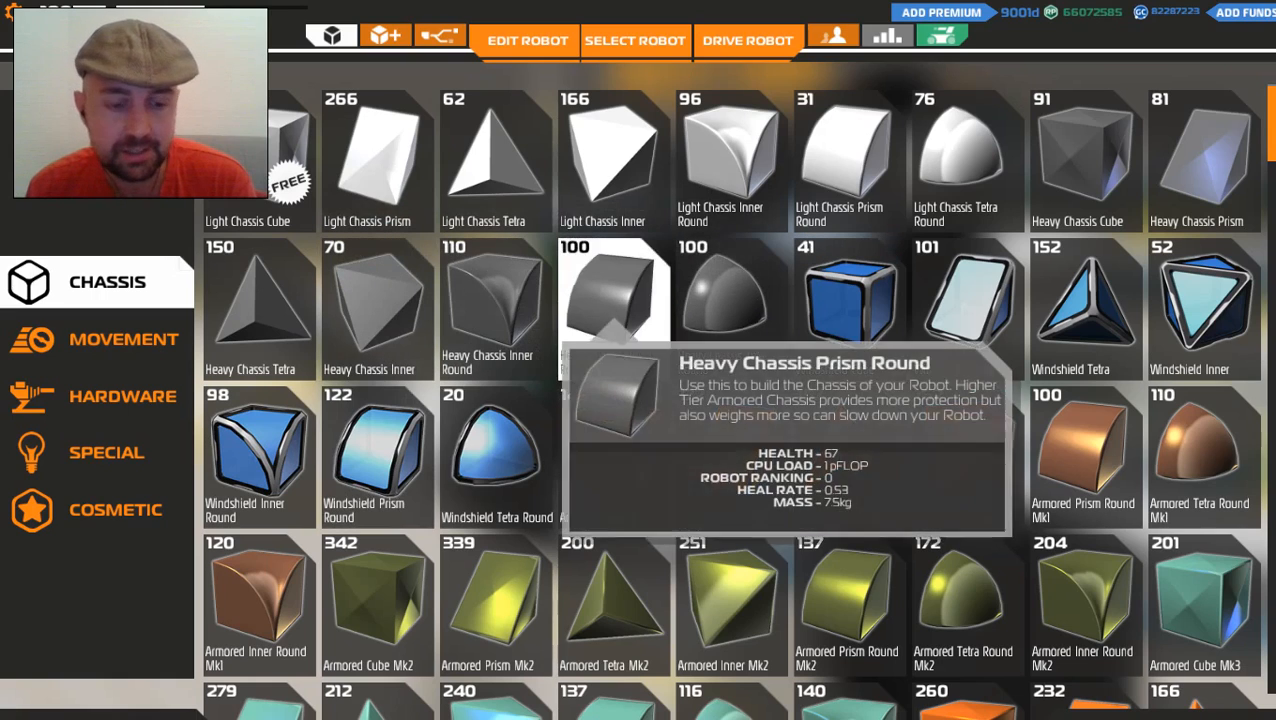
Select Heavy Chassis Prism Round and keep it as the building block
click(527, 41)
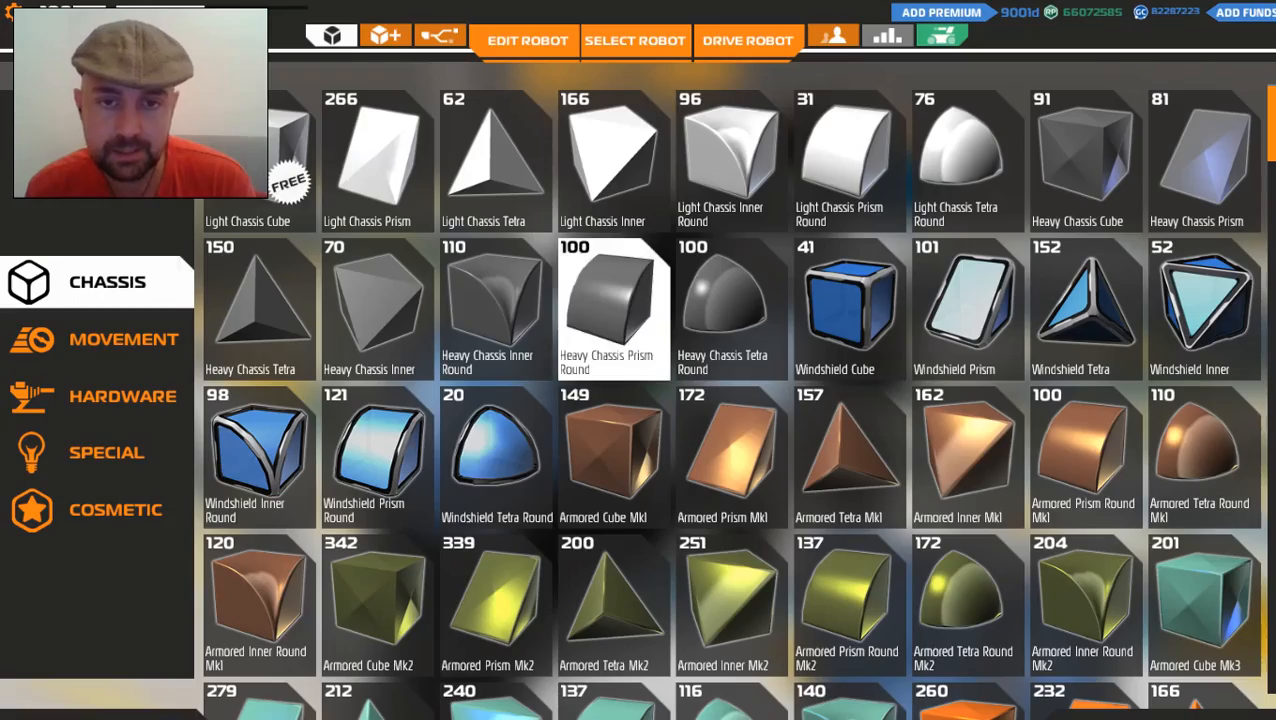
click(527, 41)
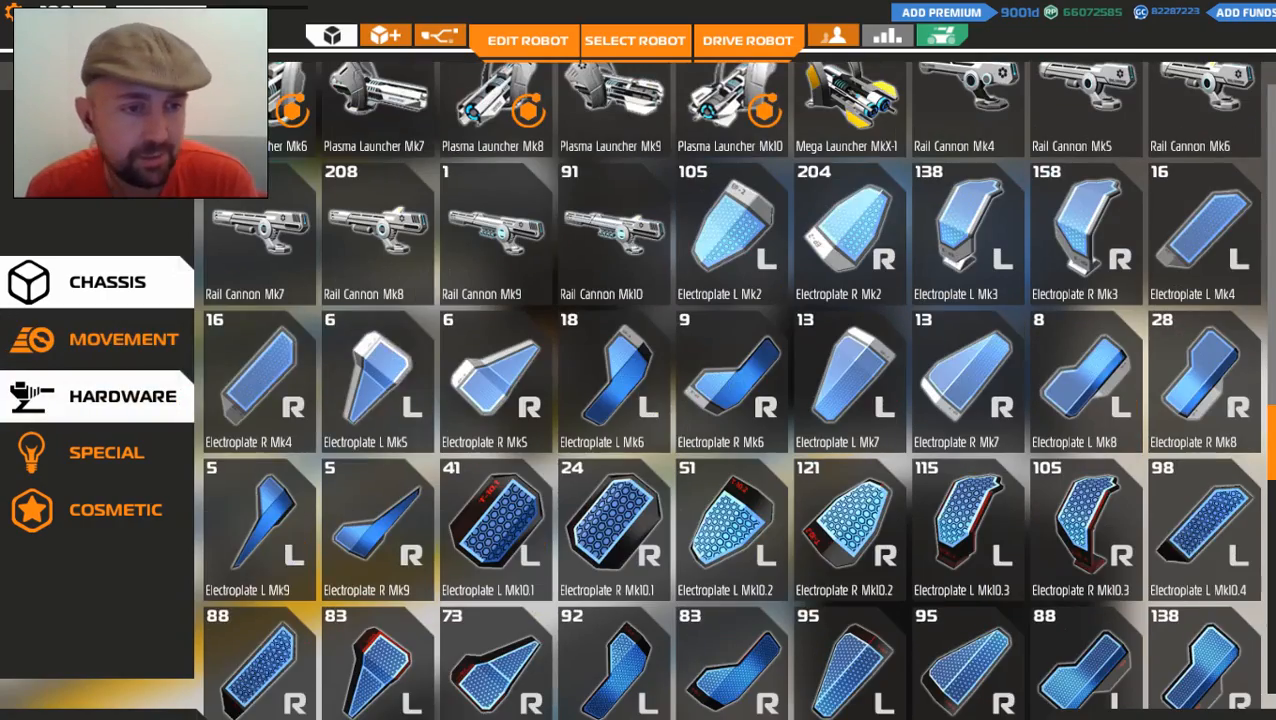
Pick an electroplate shield panel from the hardware parts
click(747, 40)
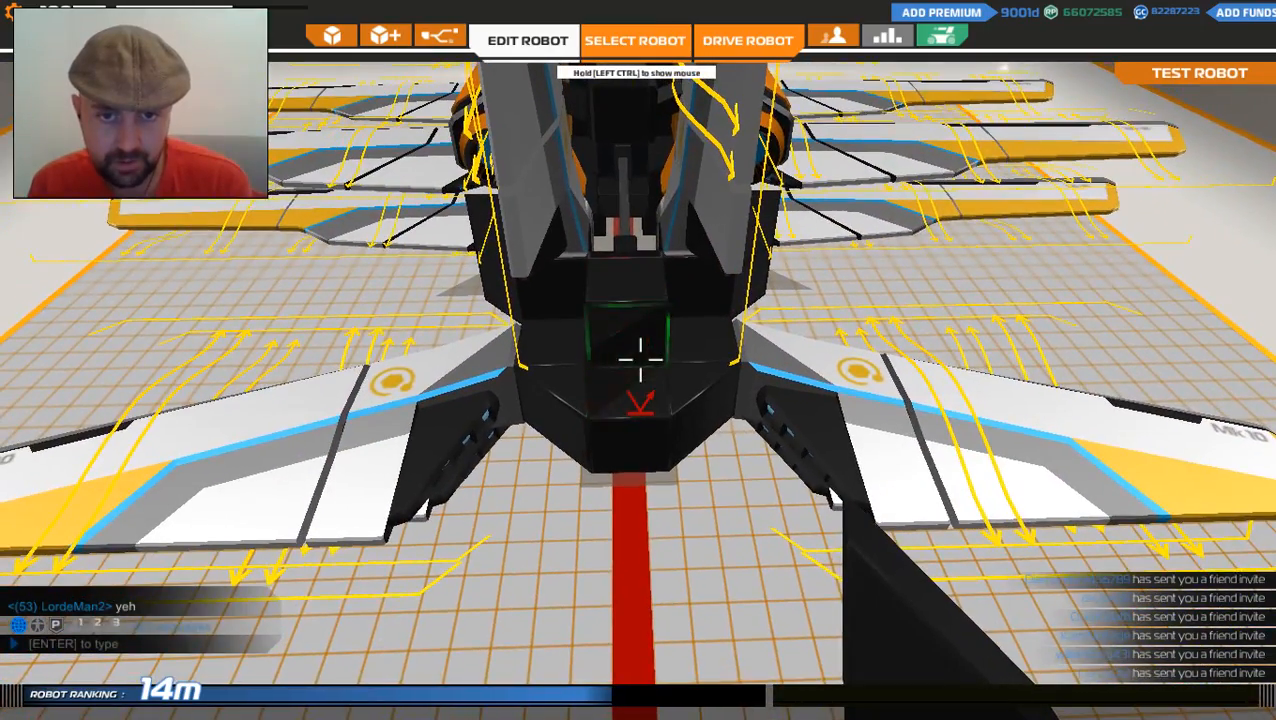
Reopen the parts inventory from the build view and scroll through its list
click(527, 40)
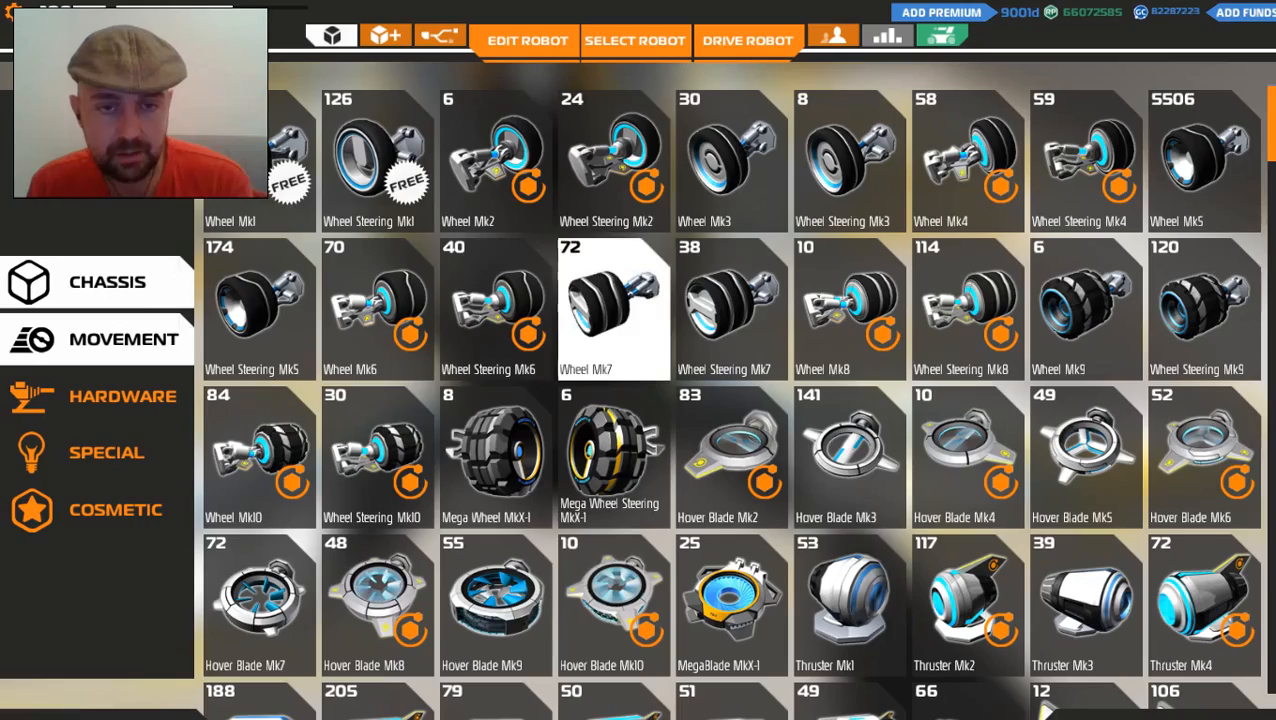
click(526, 40)
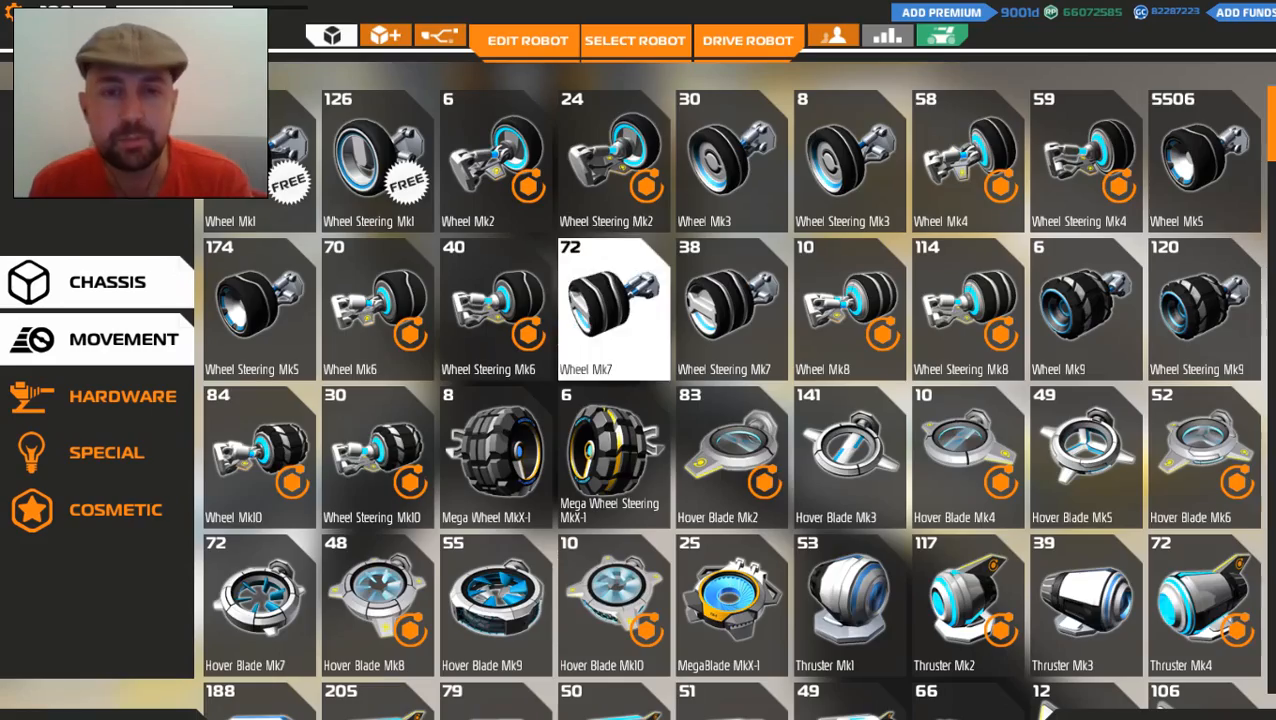
scroll(down, 3)
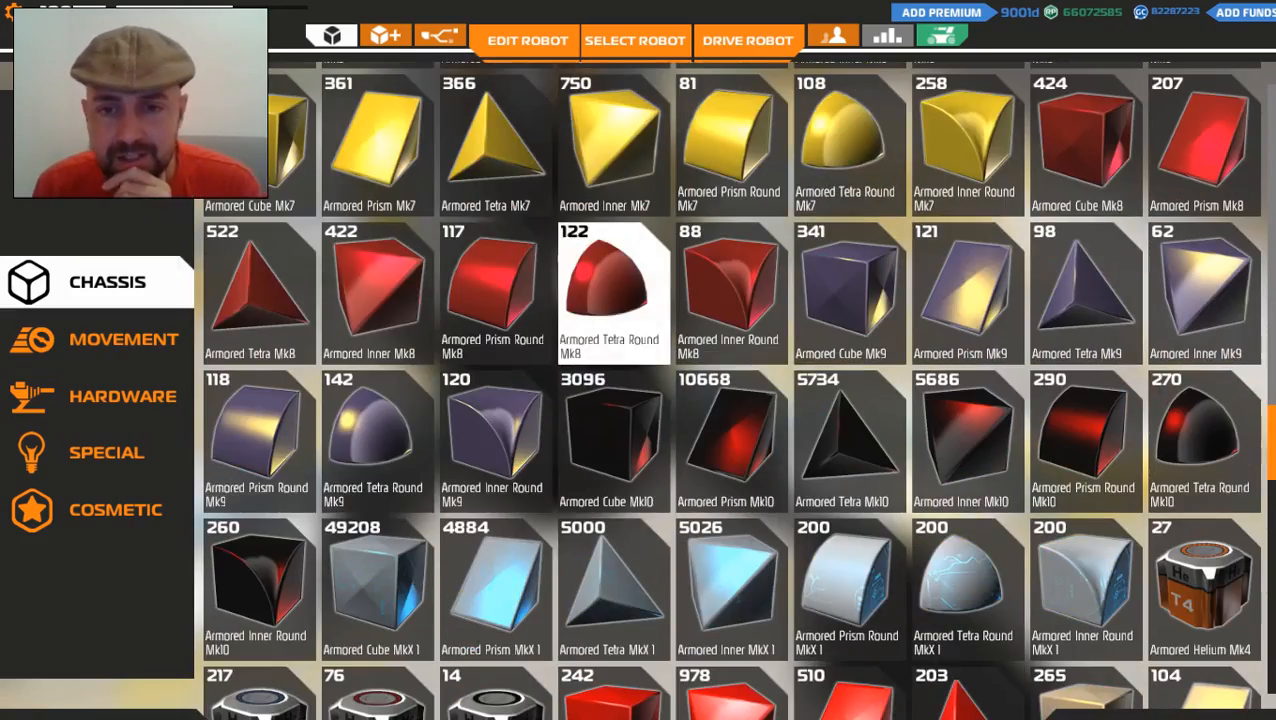
Select the Armored Tetra Round Mk8 from the chassis block list
click(527, 41)
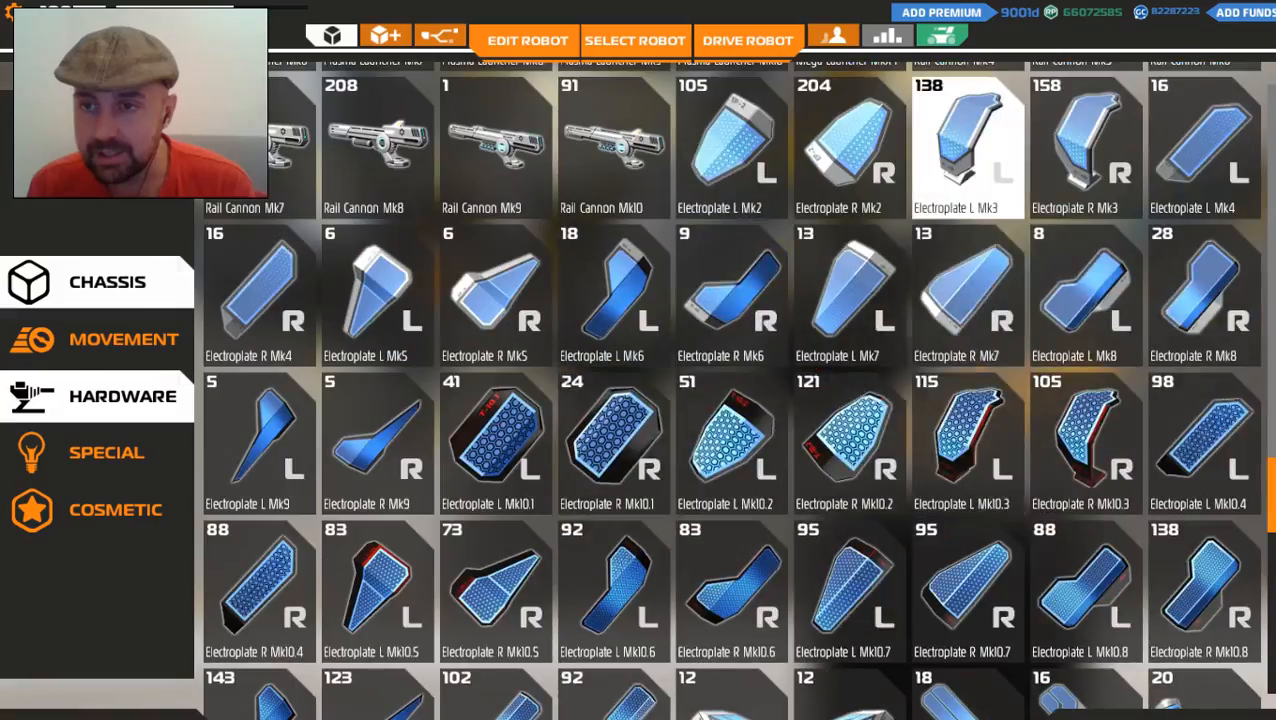
Open the parts inventory and pick an Electroplate L shield from the Hardware list
click(527, 40)
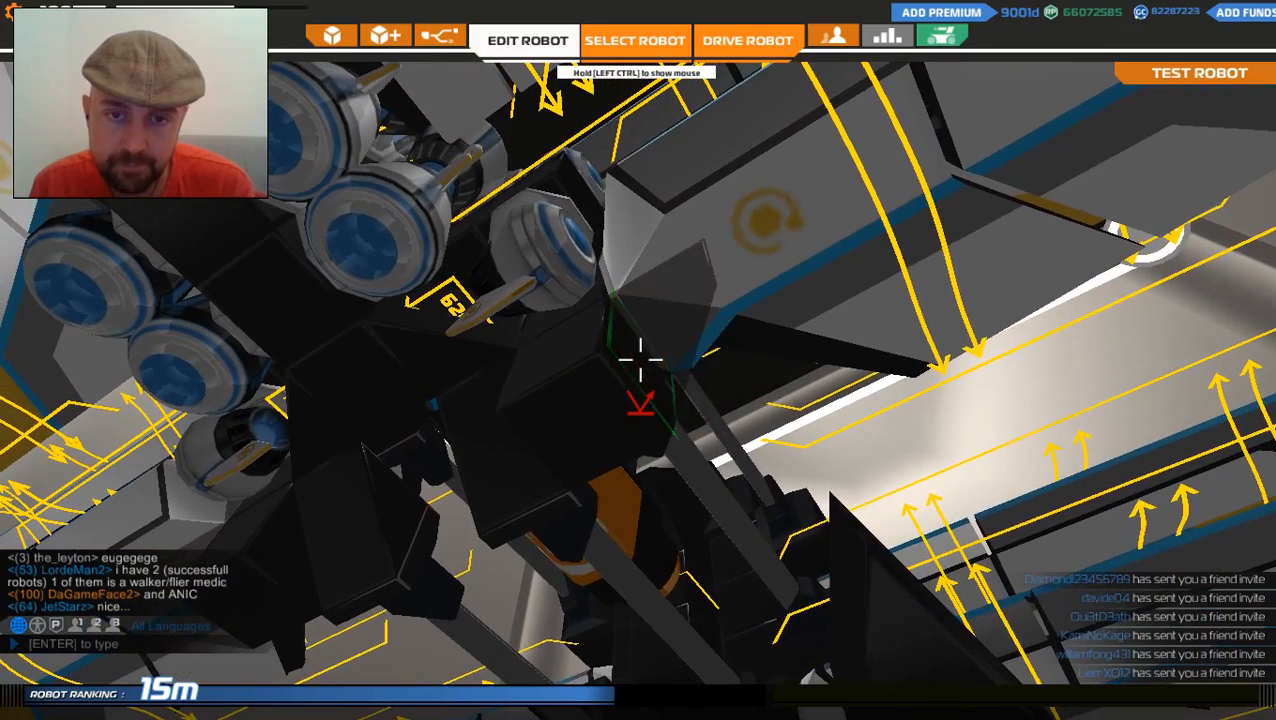
click(330, 35)
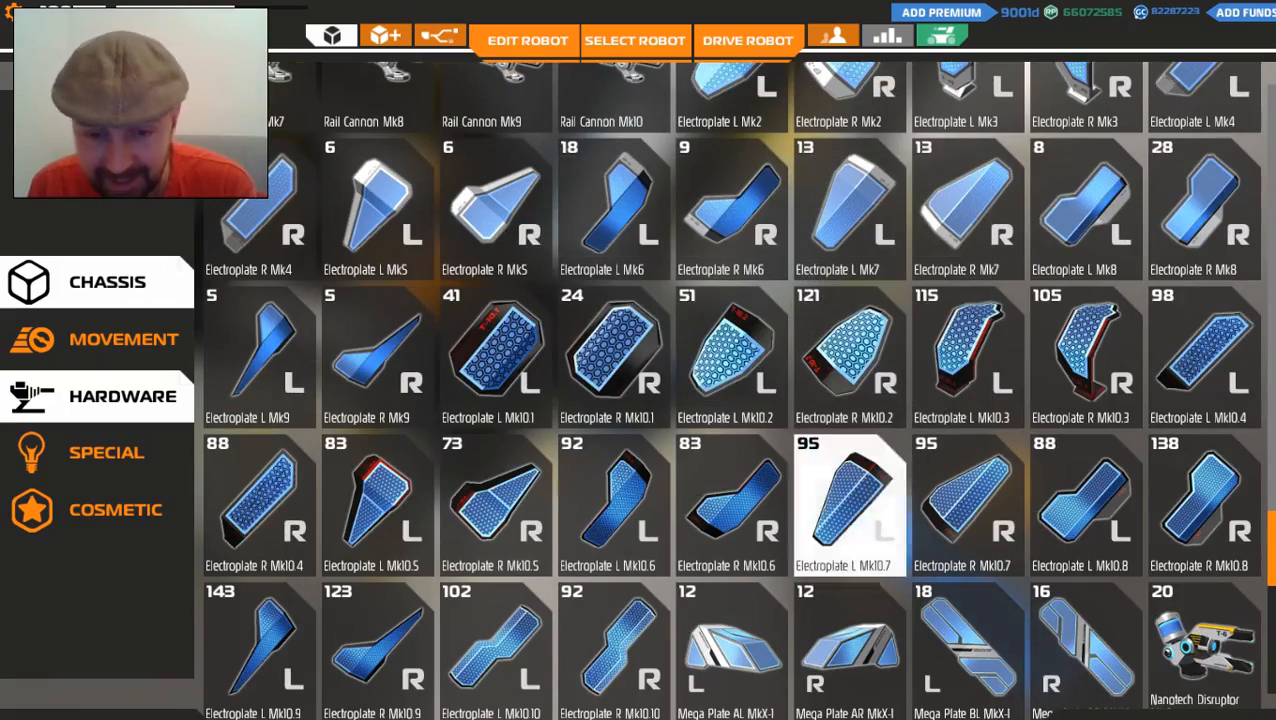
click(527, 40)
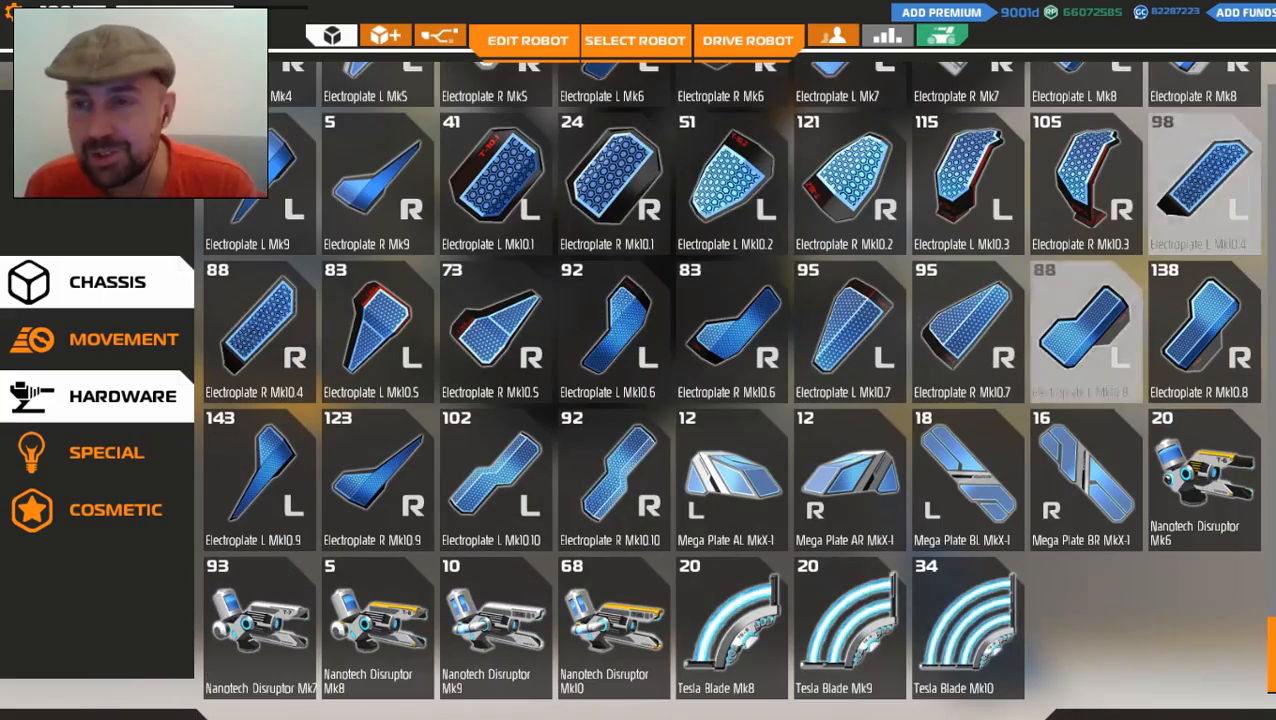
Select the Electroplate L Mk10.4 shield piece to attach
click(526, 40)
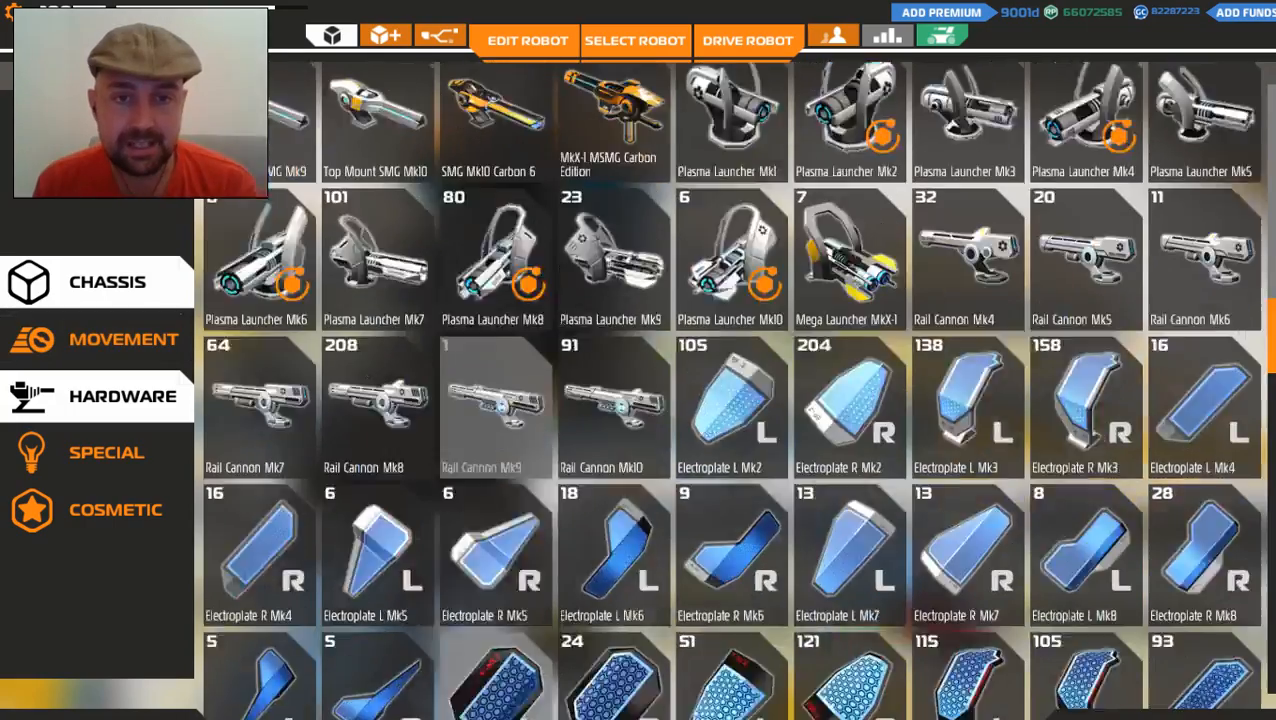
click(526, 41)
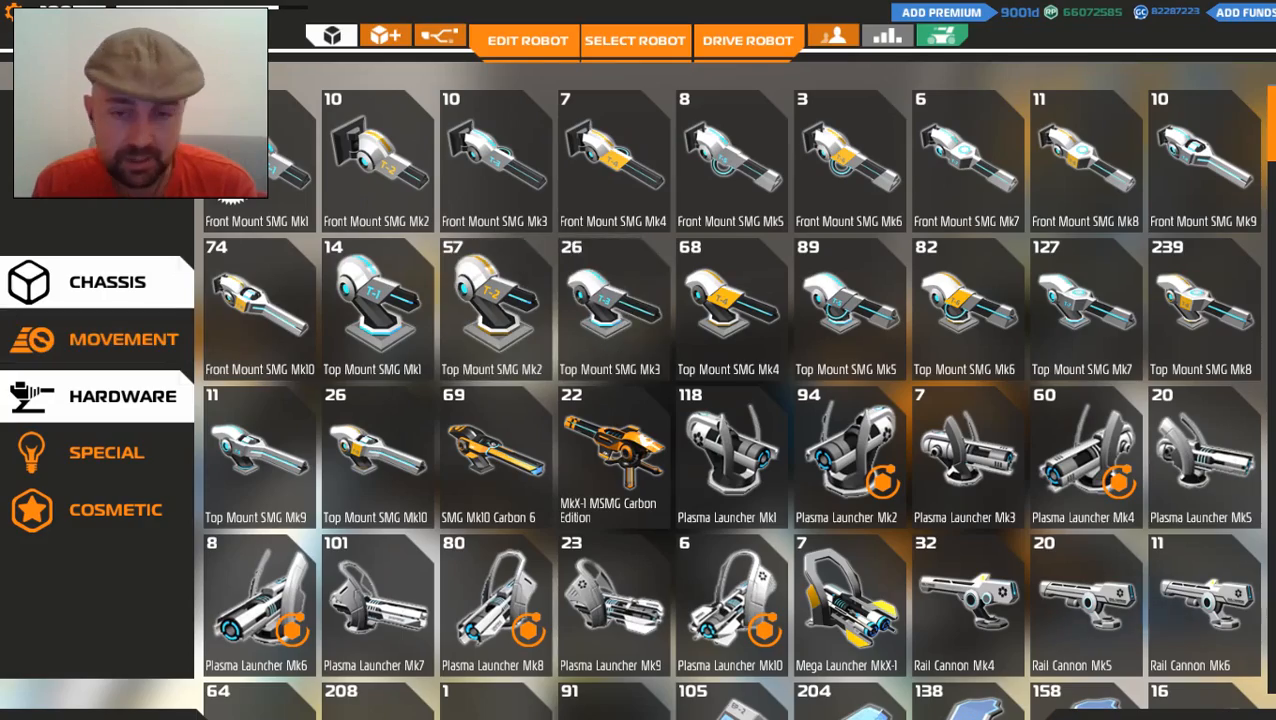
click(527, 41)
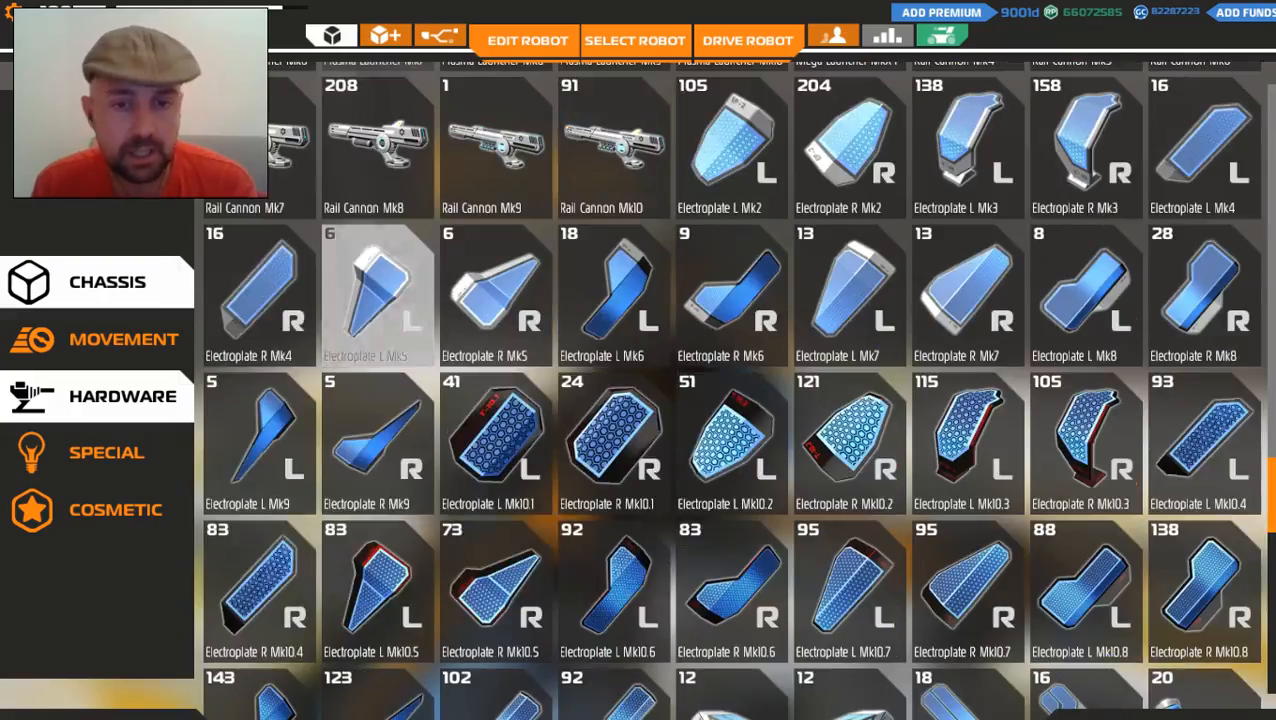
Pick Aero Rod L Shape Mk10 from the Chassis block parts
scroll(down, 3)
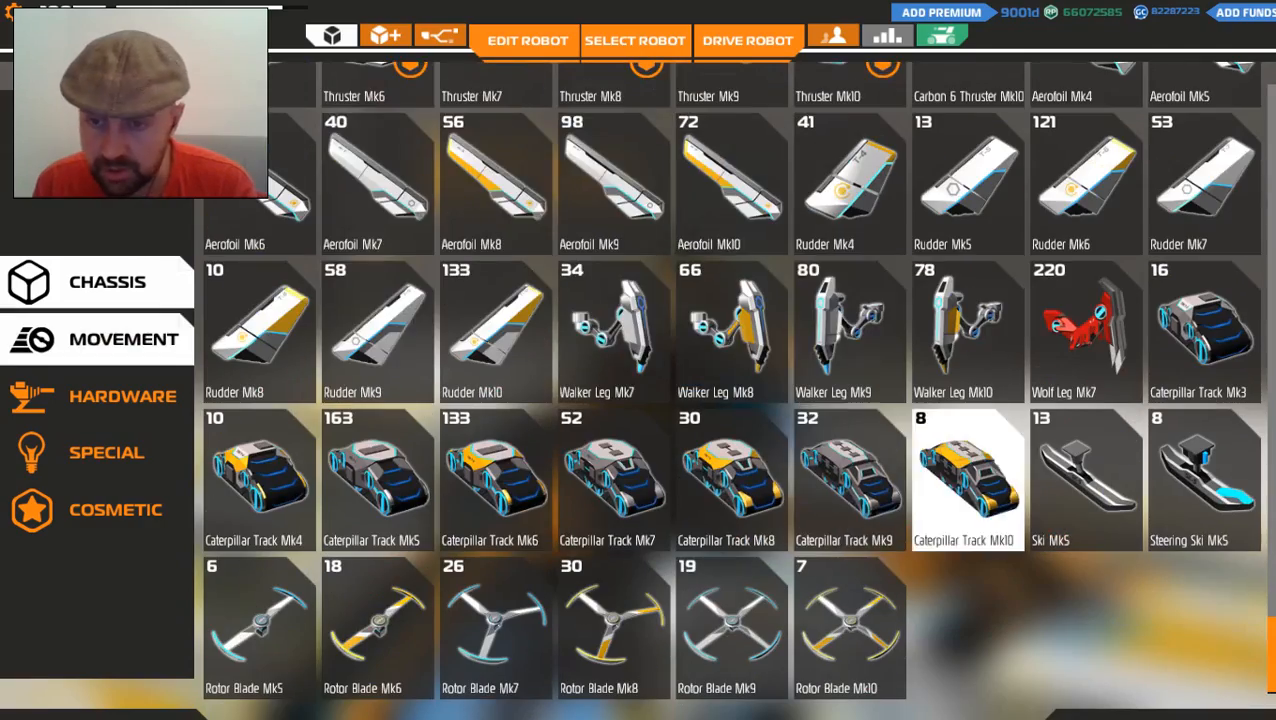
click(123, 396)
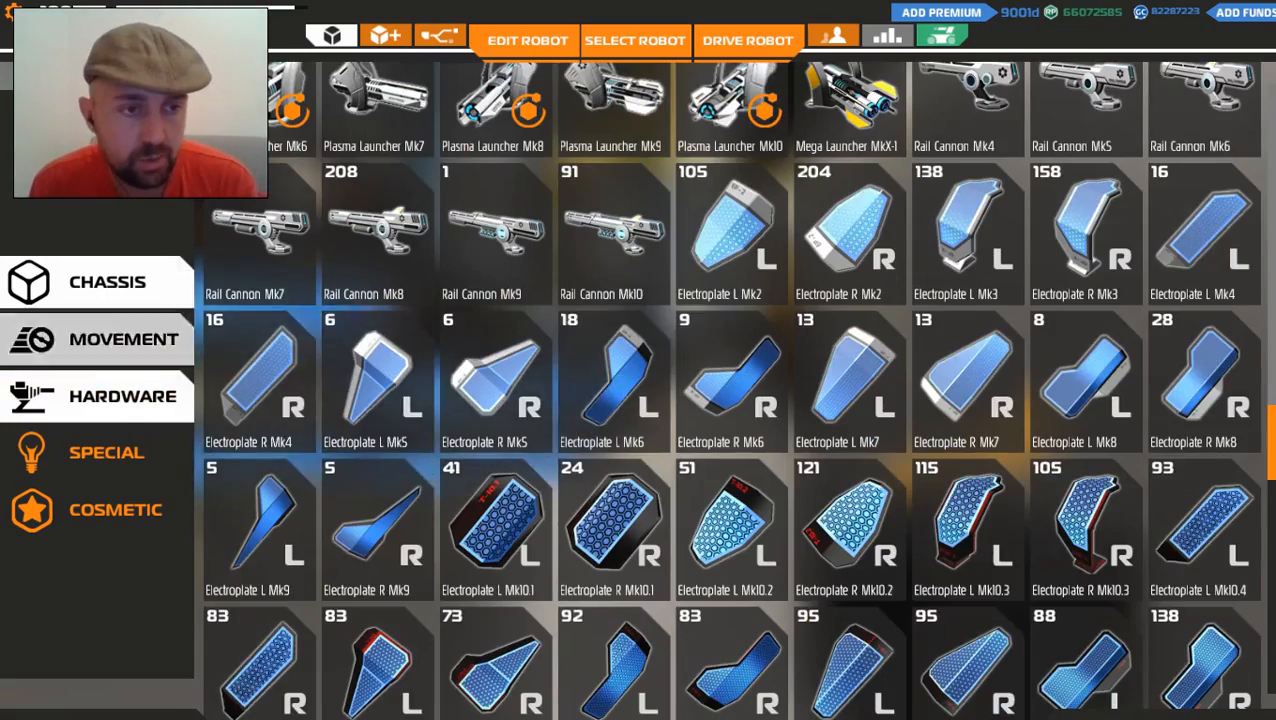
click(124, 339)
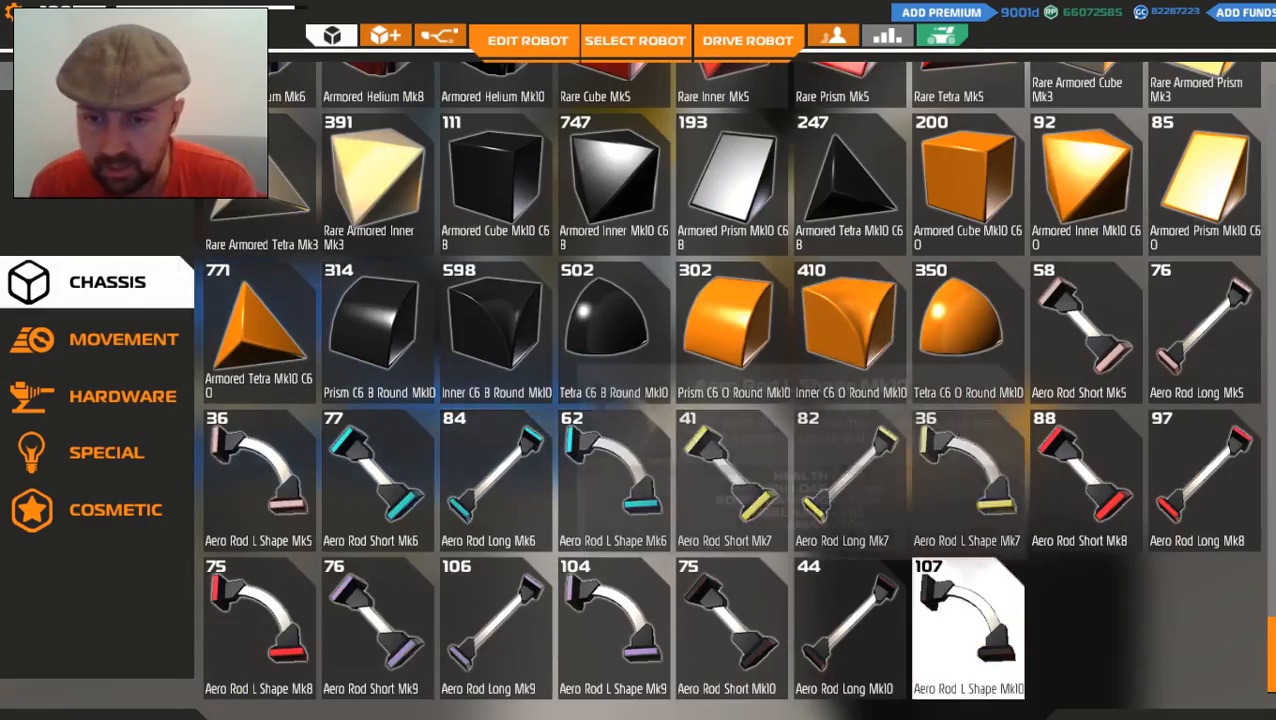
click(526, 40)
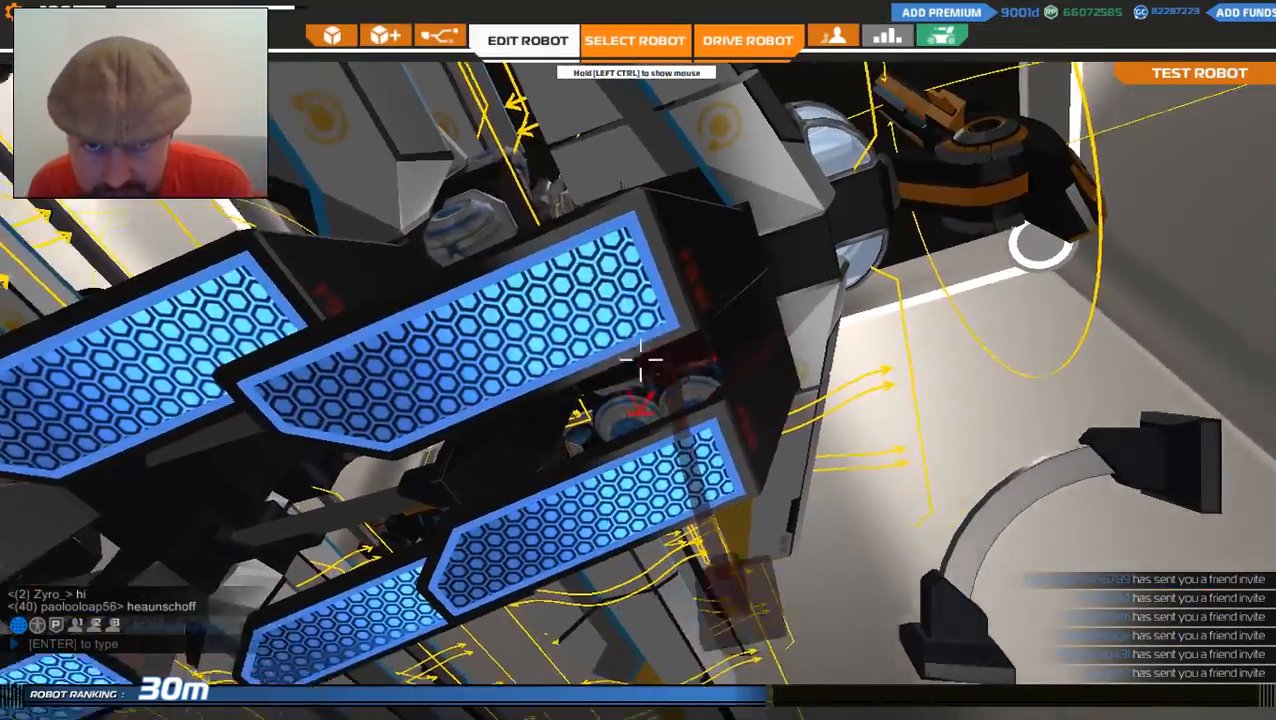